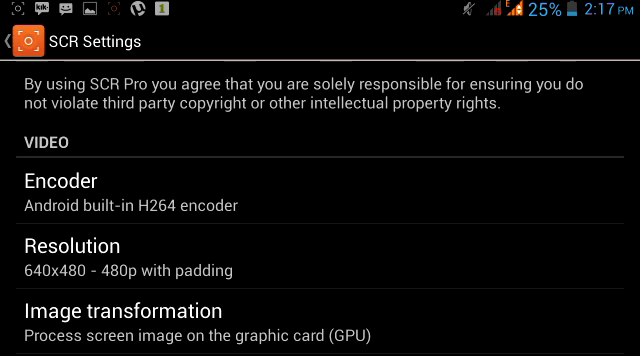
- Scroll down SCR settings to the Image transformation option, currently set to GPU
scroll("down", 3)
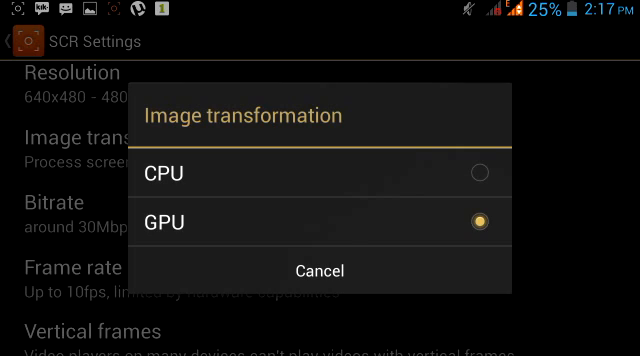
- Keep image transformation on GPU and bring up the frame rate choices (up to 10 fps)
left_click(320, 220)
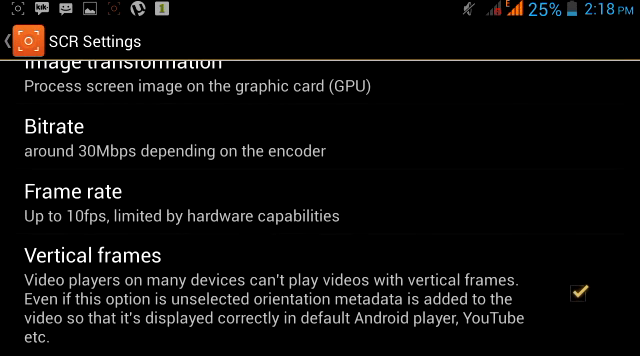
left_click(85, 196)
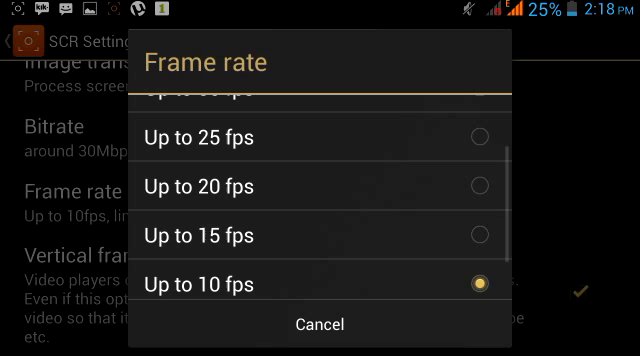
scroll("up", 3)
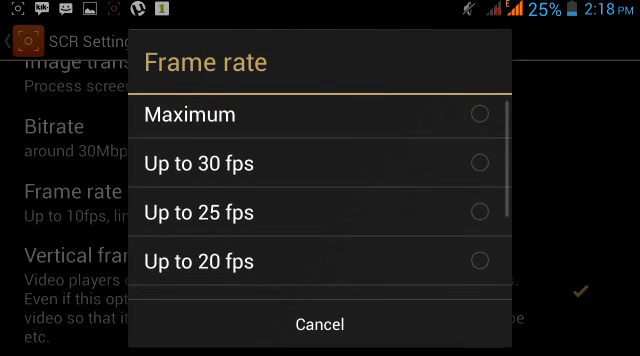
scroll("down", 3)
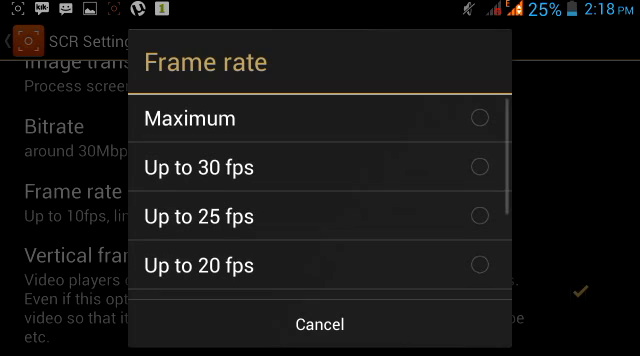
scroll("down", 3)
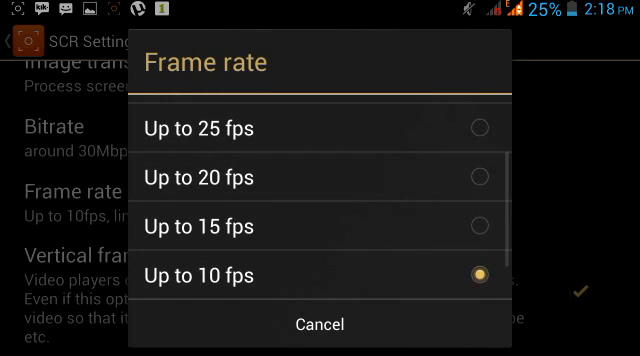
scroll("up", 3)
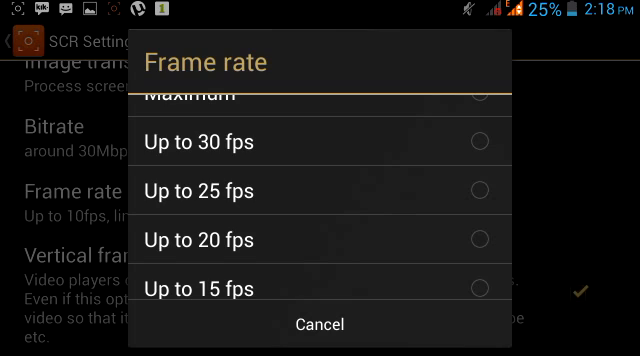
scroll("down", 3)
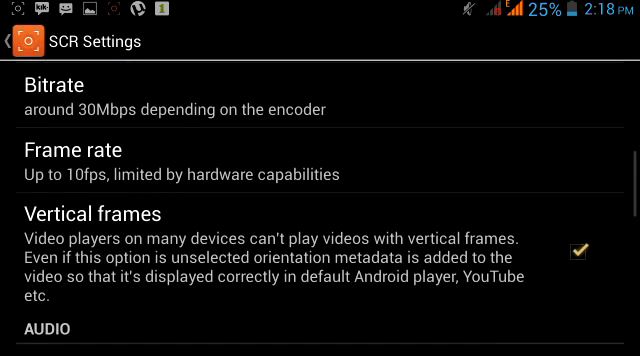
- Scroll to the Audio section and show the sampling rate choices, with 96kHz selected
scroll("down", 3)
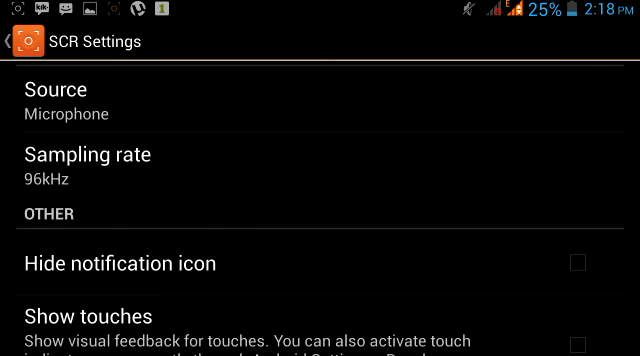
left_click(95, 164)
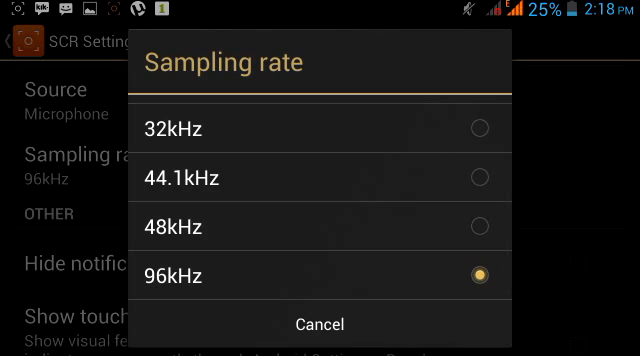